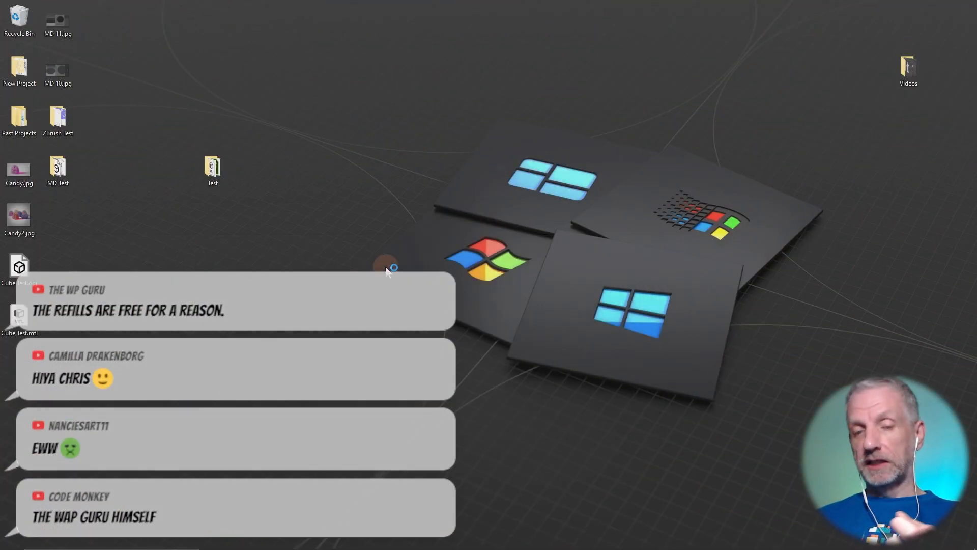
- From the Start menu, open the Adobe Photoshop 2022 shortcut's file location
click(386, 268)
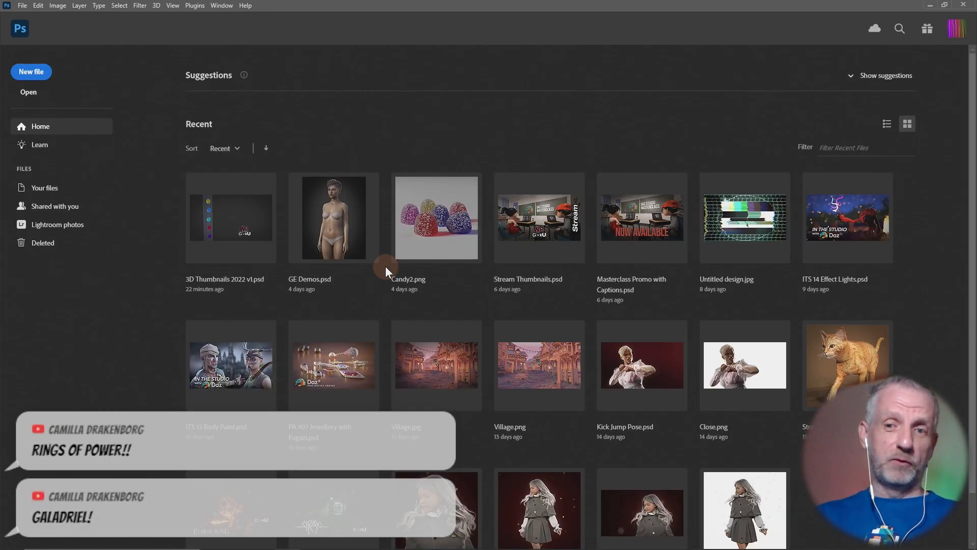
mouse_move(657, 262)
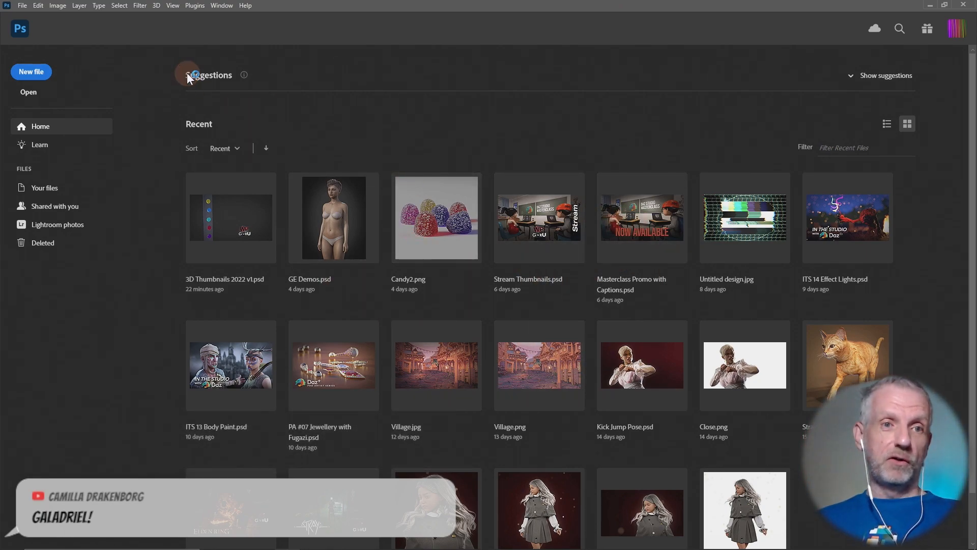
mouse_move(140, 55)
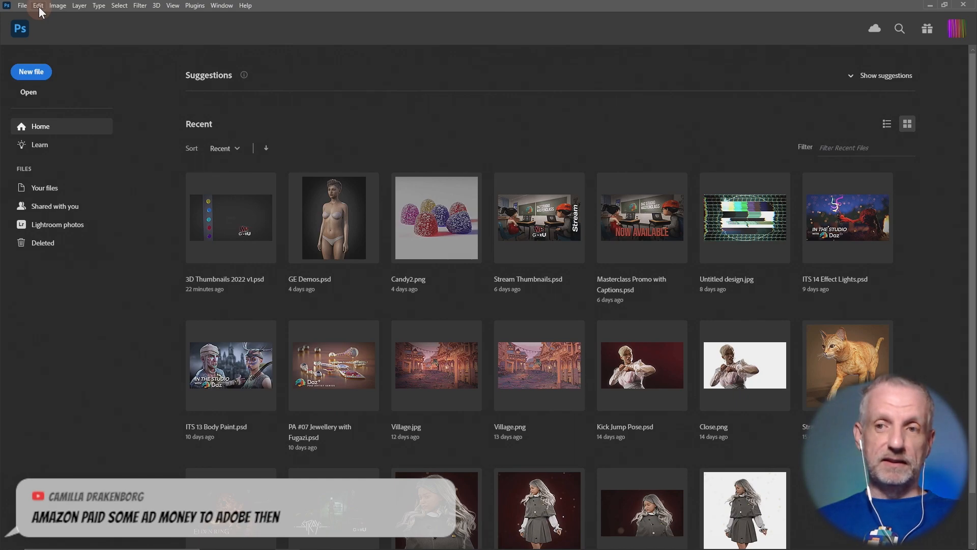
mouse_move(680, 87)
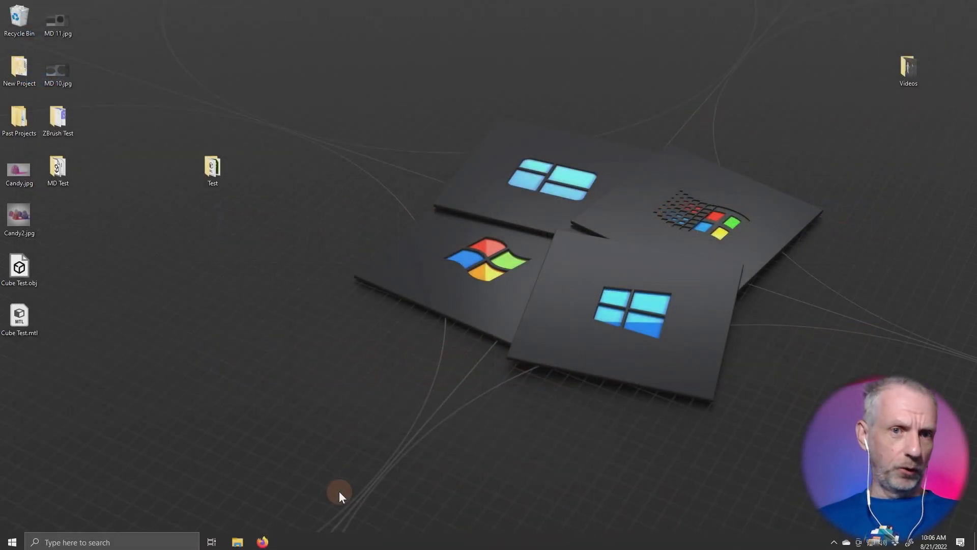
click(12, 540)
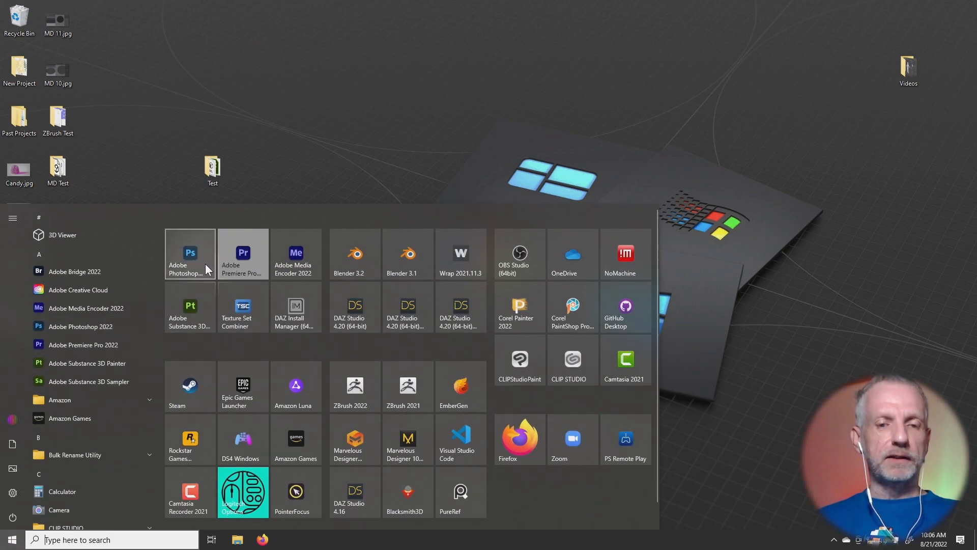
mouse_move(216, 294)
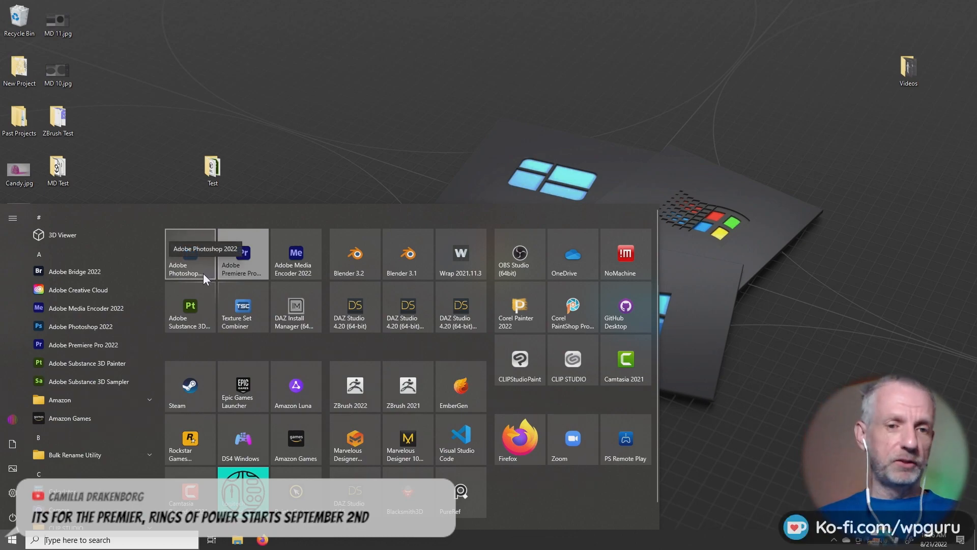
mouse_move(195, 261)
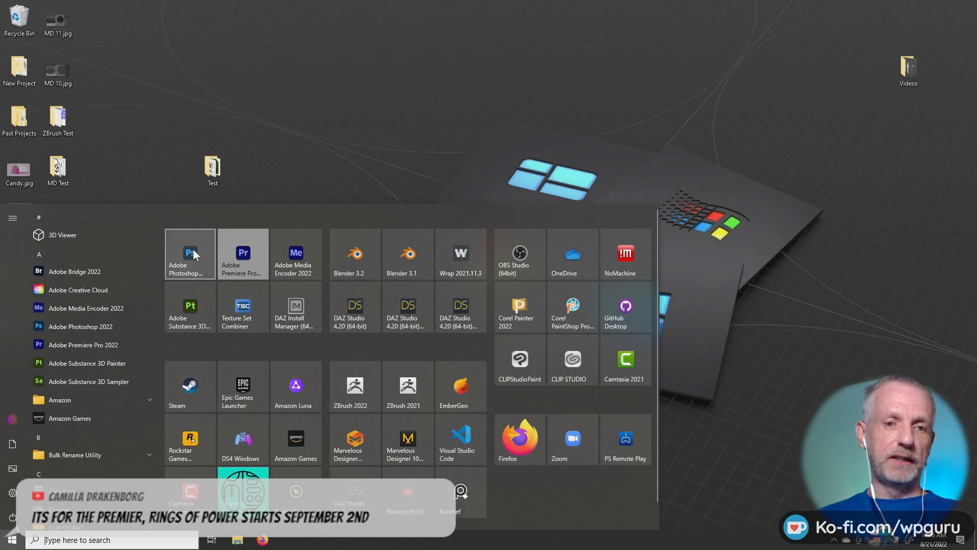
right_click(190, 255)
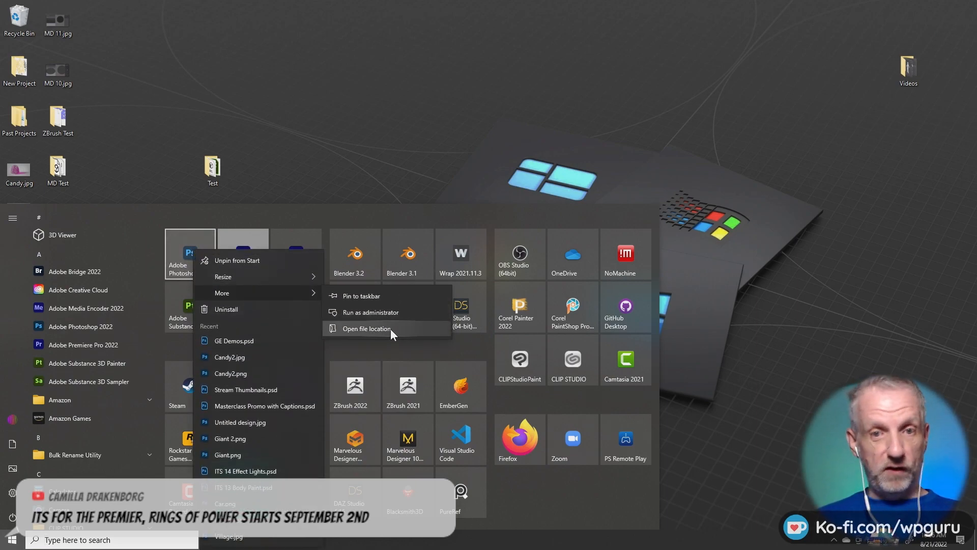
click(367, 328)
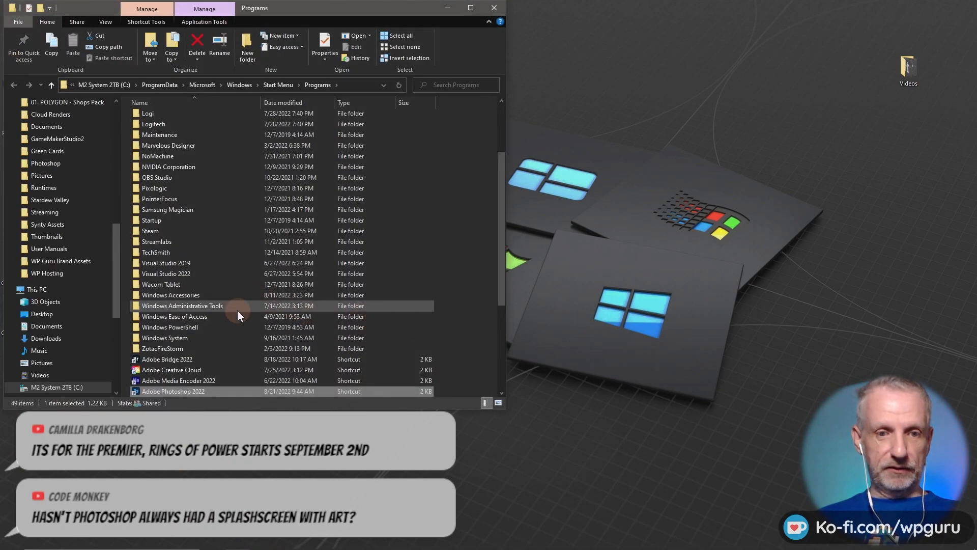
- Open the Photoshop 2022 shortcut's Properties and move the dialog aside
scroll(down, 3)
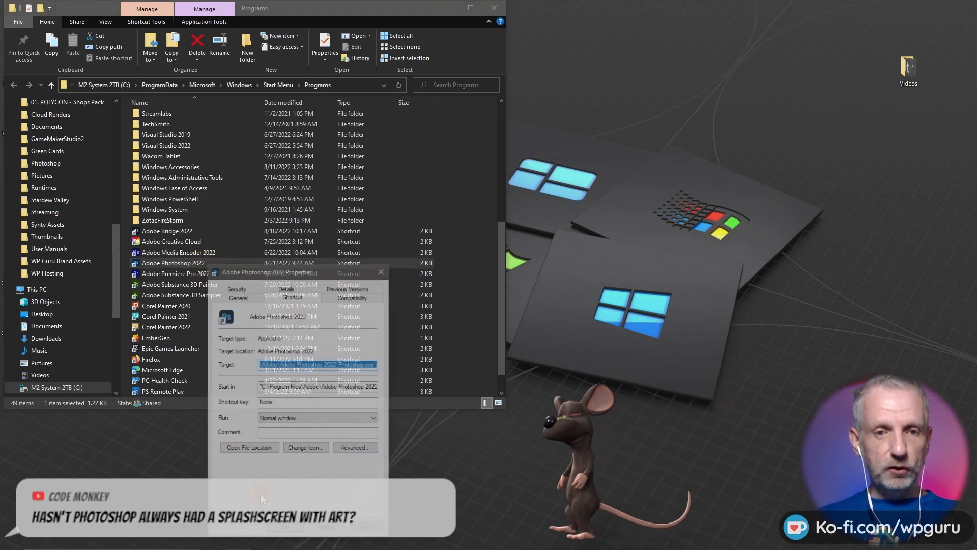
drag(267, 272, 96, 49)
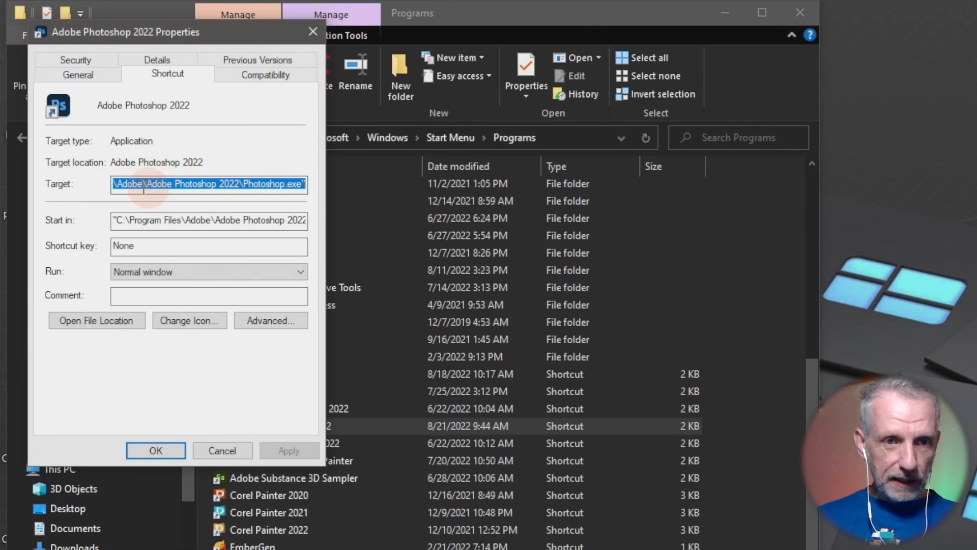
- Append ' -NoSplash' to the shortcut's Target field and confirm with OK
click(178, 184)
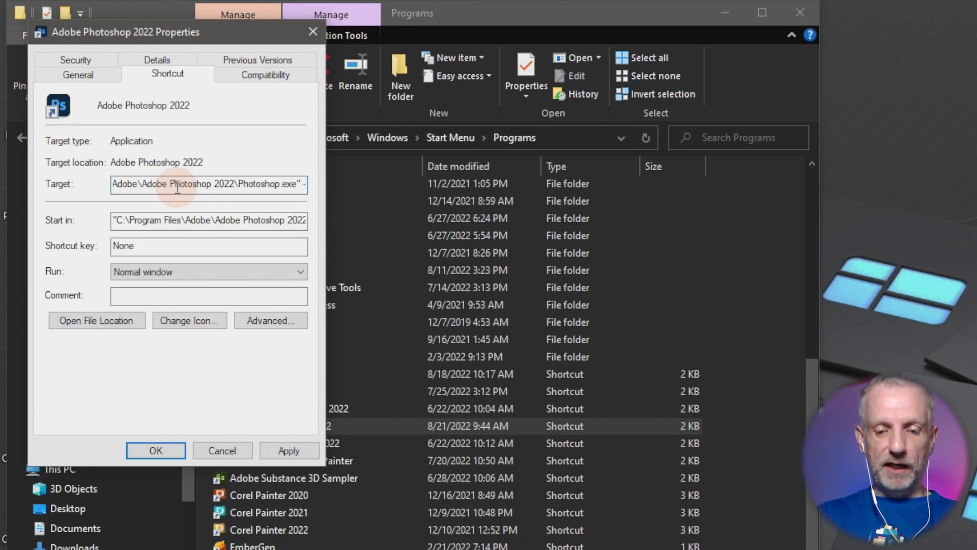
text(-NoSplash)
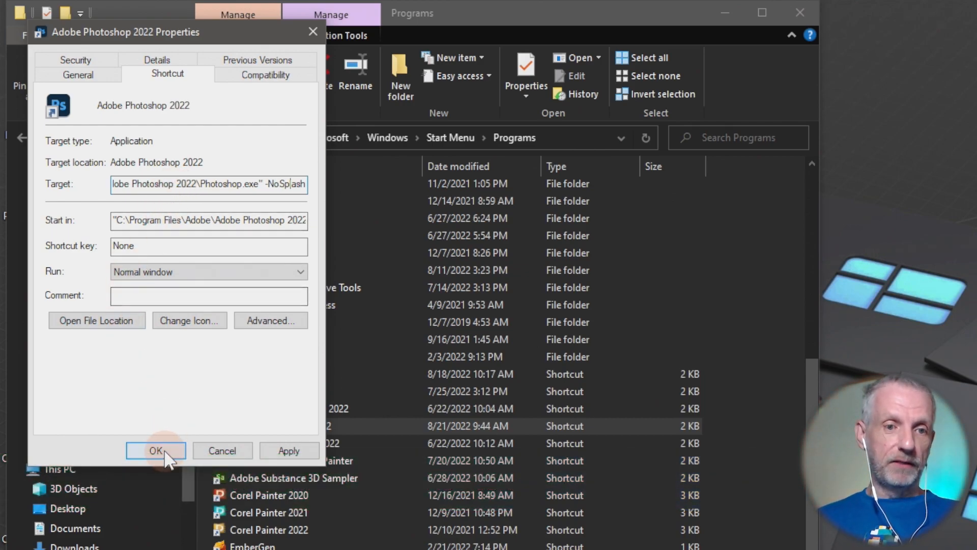
click(155, 450)
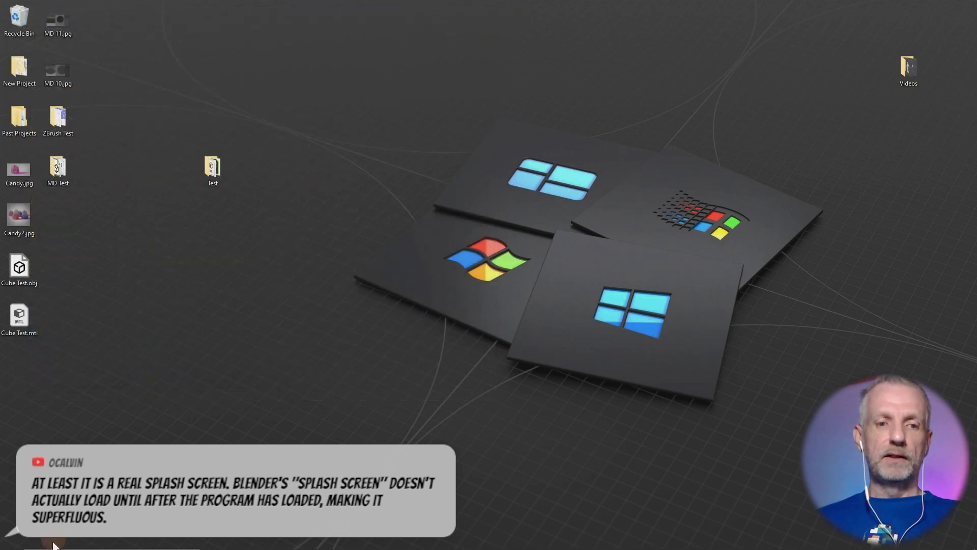
click(9, 539)
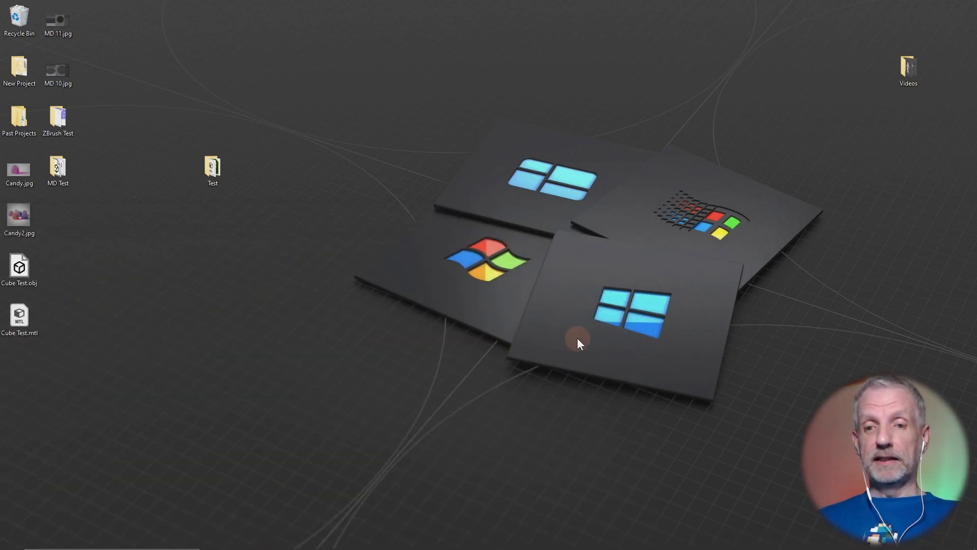
mouse_move(613, 371)
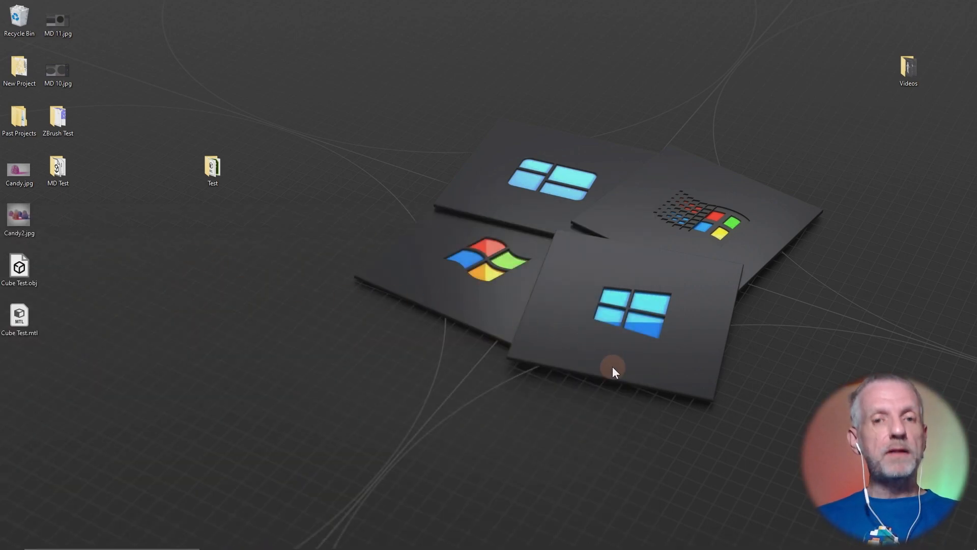